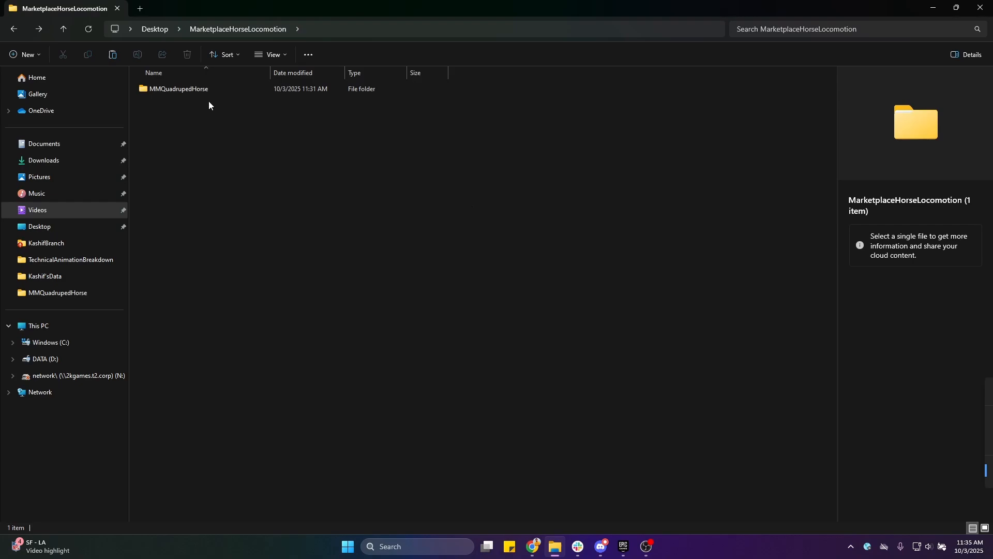
Step: Launch the QuadrupedHorseMM .uproject from inside the MMQuadrupedHorse folder
{"action": "double_click", "coordinate": [179, 89]}
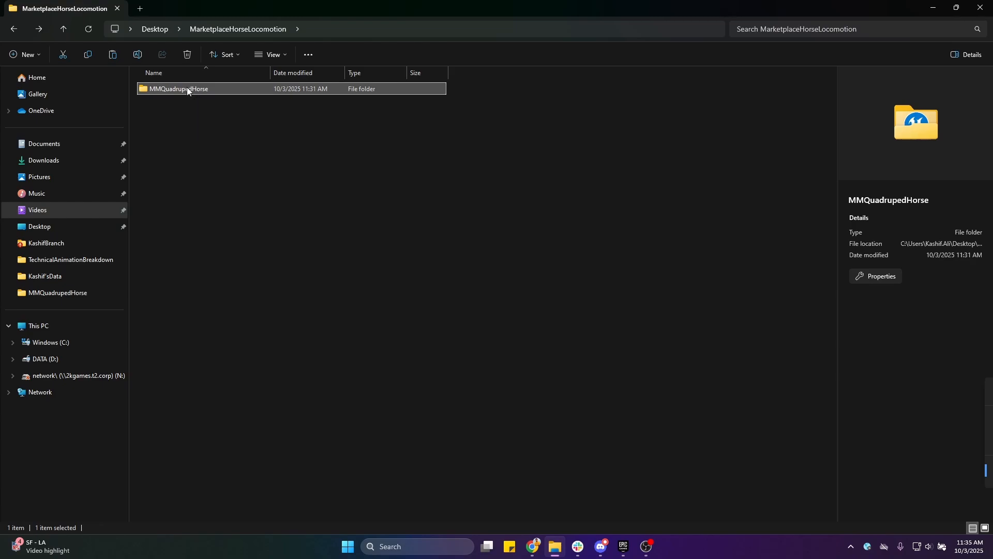
{"action": "double_click", "coordinate": [186, 89]}
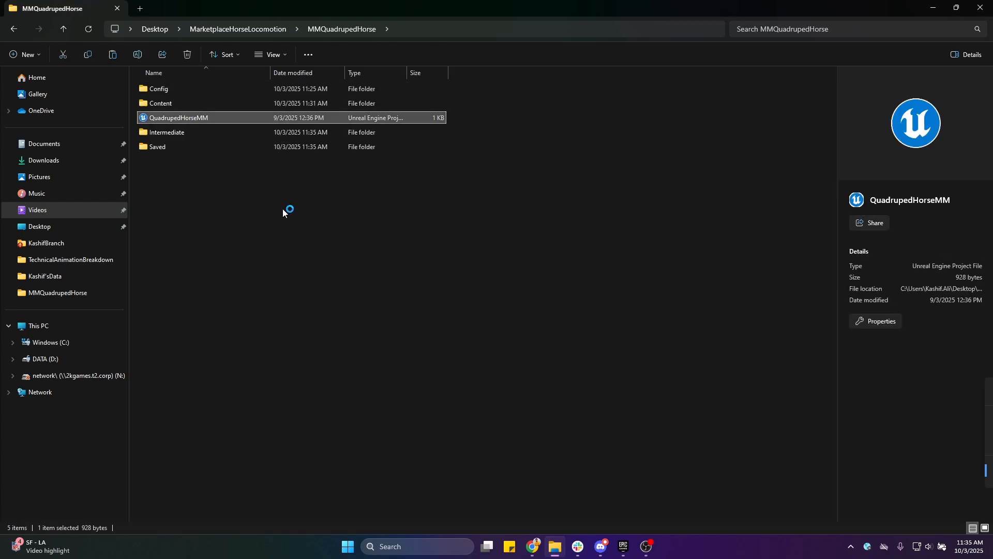
{"action": "double_click", "coordinate": [179, 117]}
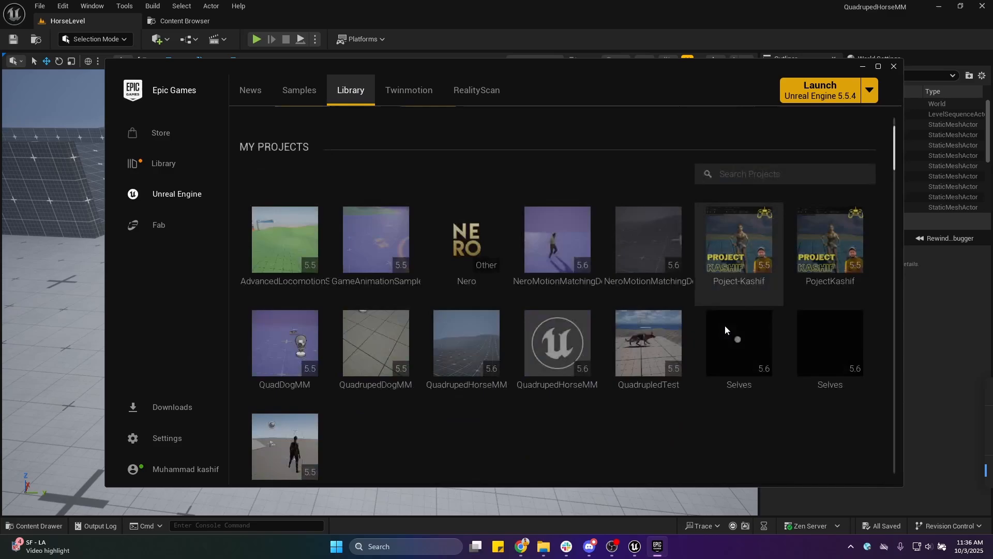
Step: Search the Fab Library for 'horse' and add Horse Animset to QuadrupedHorseMM
{"action": "scroll", "scroll_direction": "down", "scroll_amount": 3}
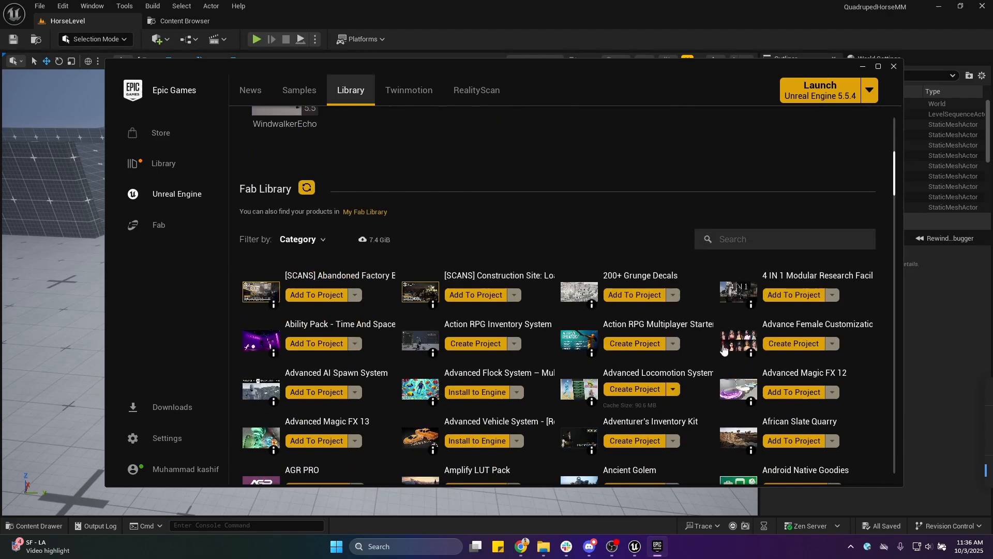
{"action": "type", "text": "m"}
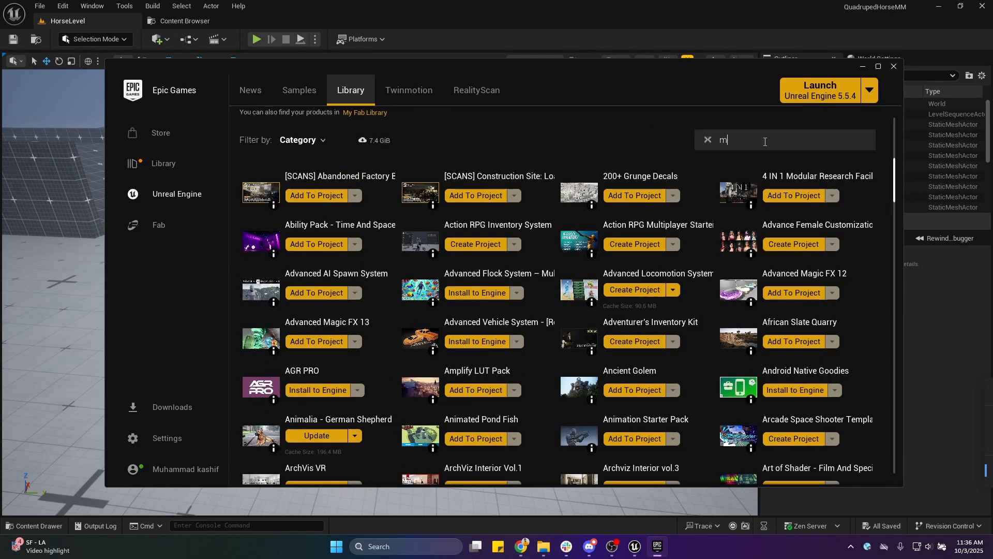
{"action": "type", "text": "horse"}
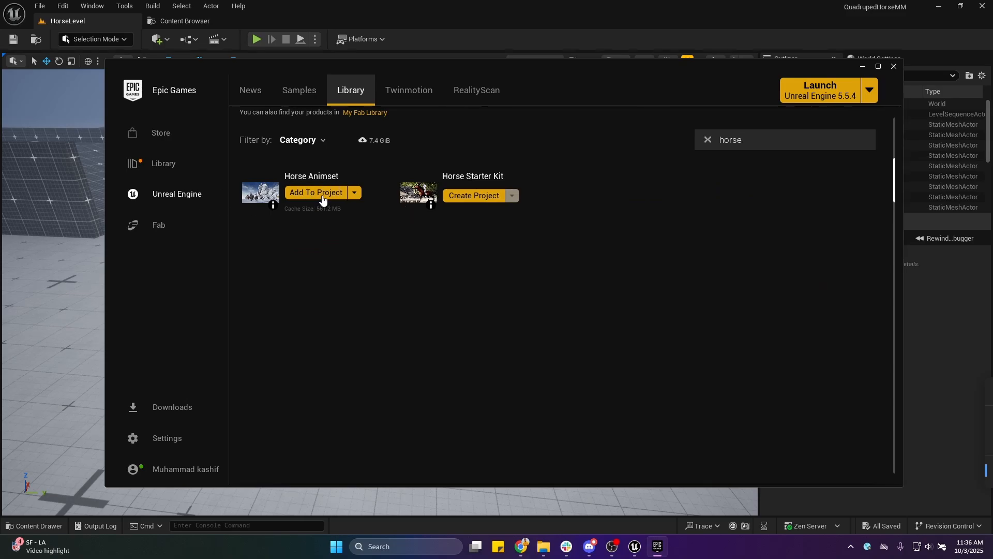
{"action": "left_click", "coordinate": [316, 195]}
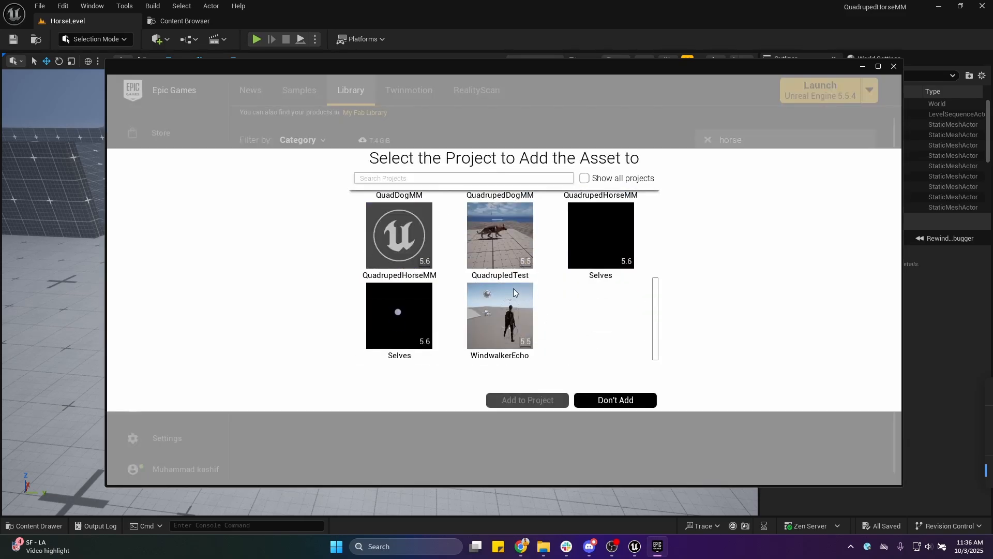
{"action": "left_click", "coordinate": [500, 238]}
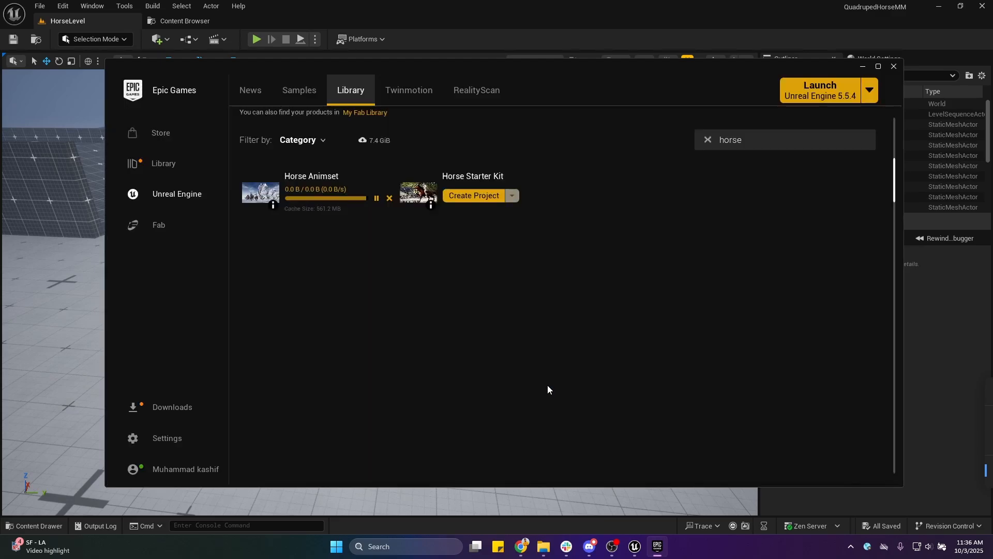
{"action": "mouse_move", "coordinate": [574, 303]}
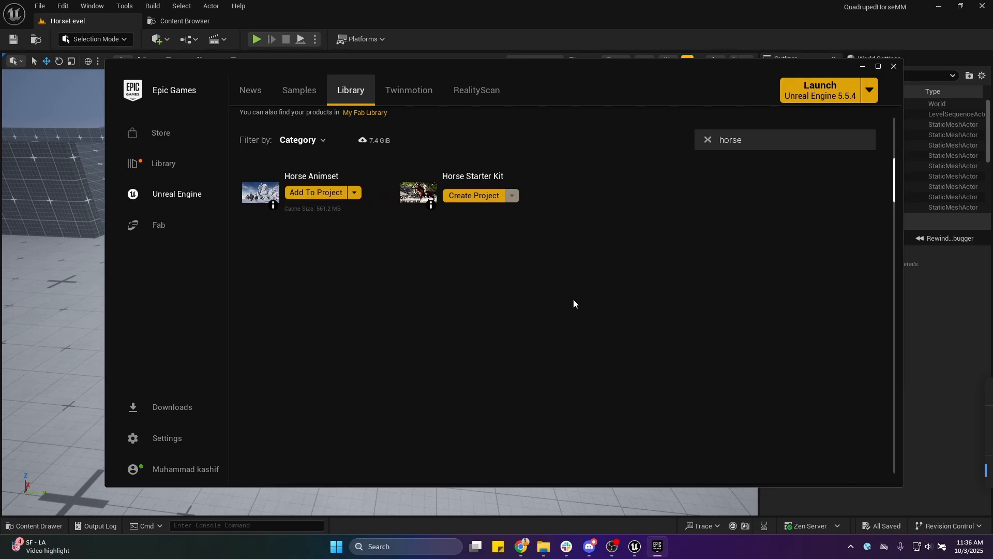
{"action": "mouse_move", "coordinate": [893, 68]}
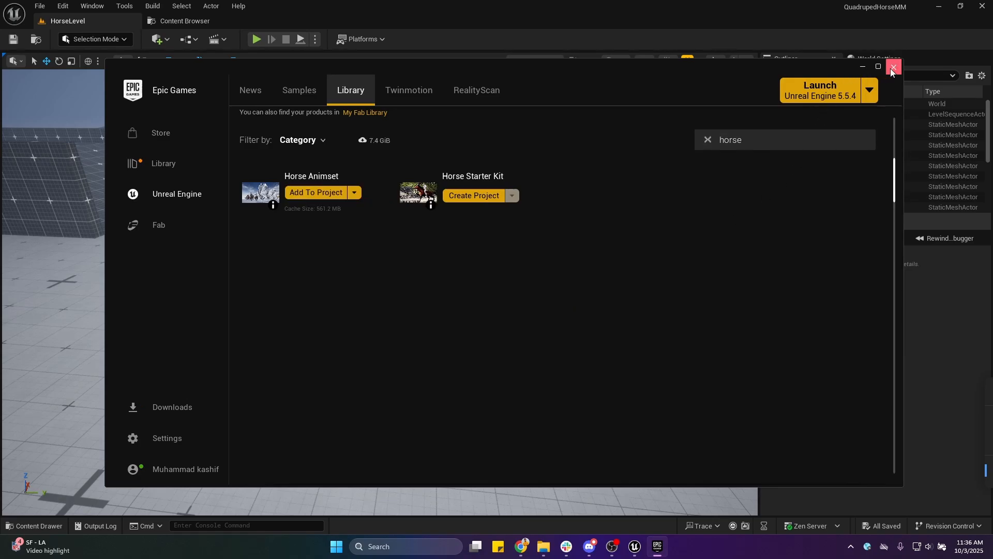
Step: Close the launcher, check the HorseAnimsetPro folder, and relaunch QuadrupedHorseMM from File Explorer
{"action": "left_click", "coordinate": [893, 67]}
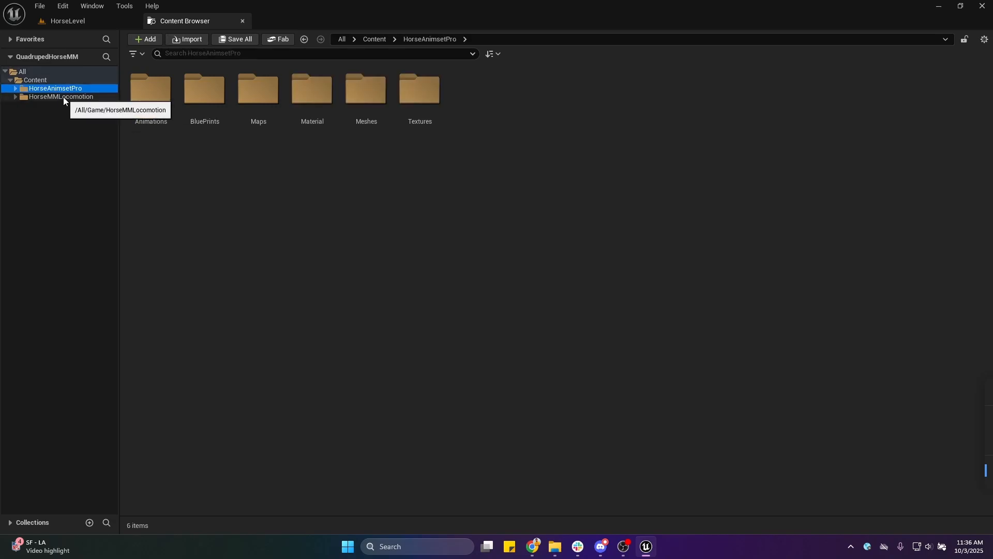
{"action": "left_click", "coordinate": [61, 96]}
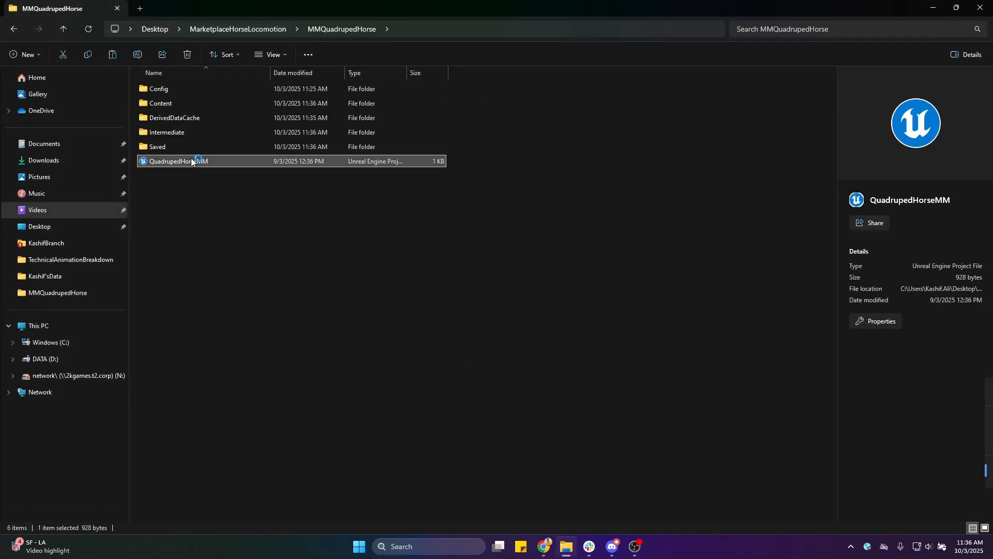
{"action": "double_click", "coordinate": [179, 162]}
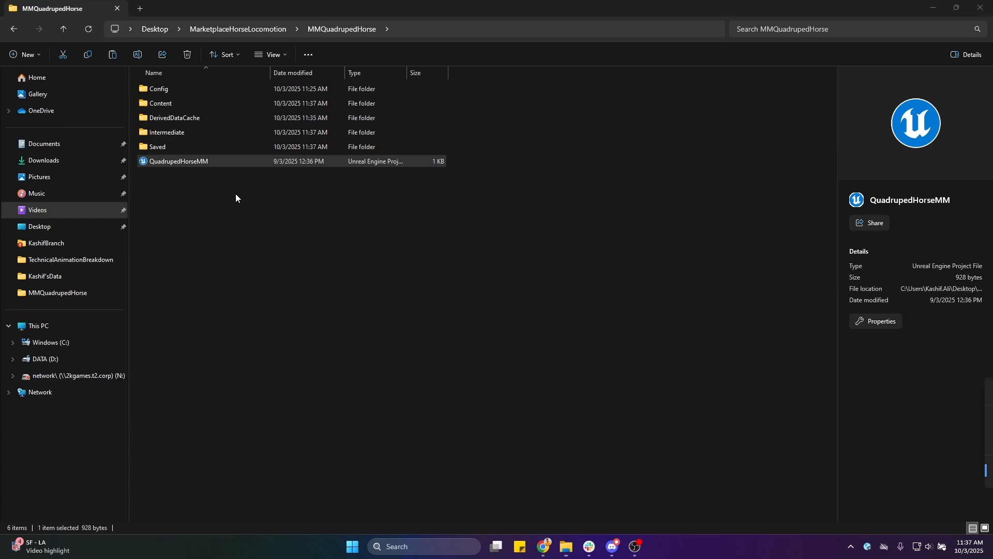
{"action": "double_click", "coordinate": [179, 162]}
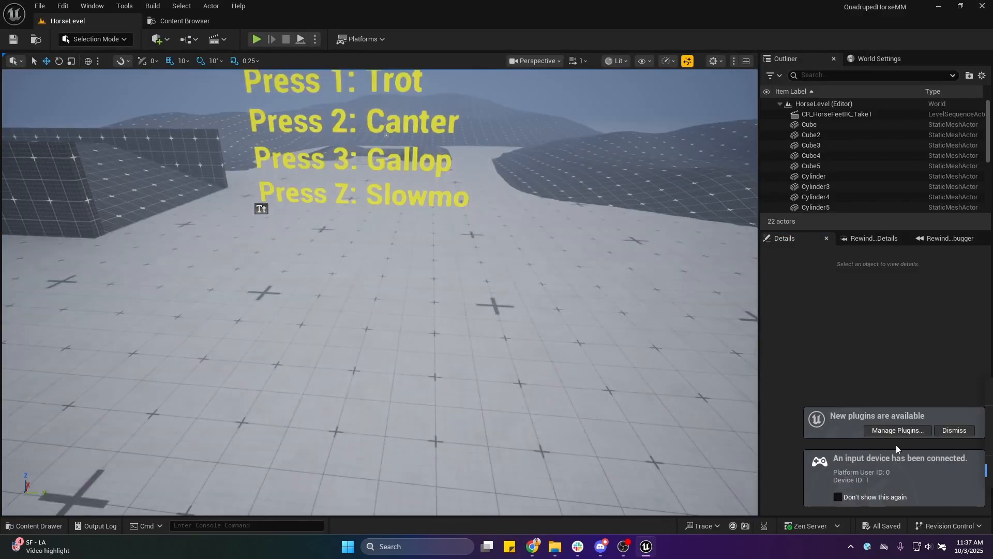
Step: Dismiss the new-plugins notice, play-test HorseLevel with the saddled horse, then stop
{"action": "left_click", "coordinate": [953, 430]}
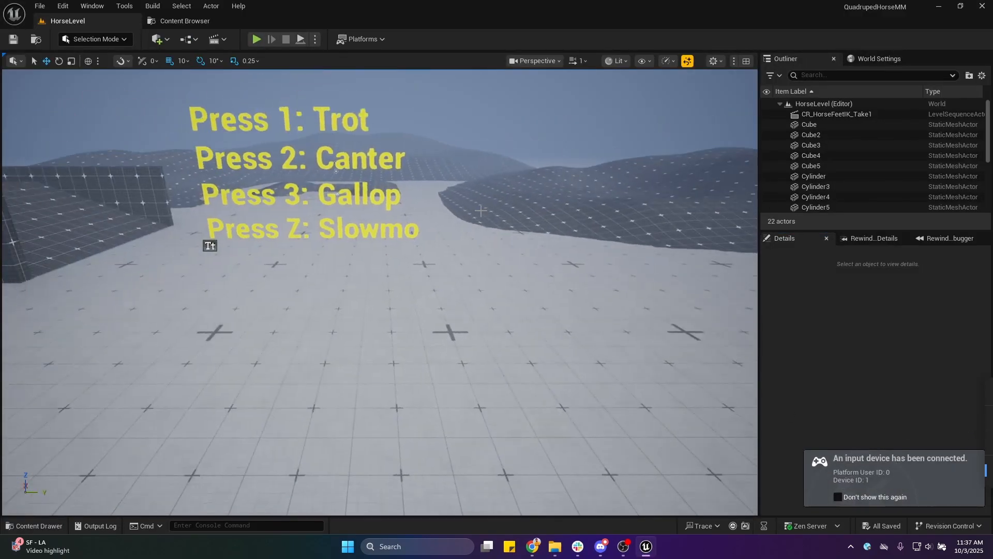
{"action": "mouse_move", "coordinate": [257, 39]}
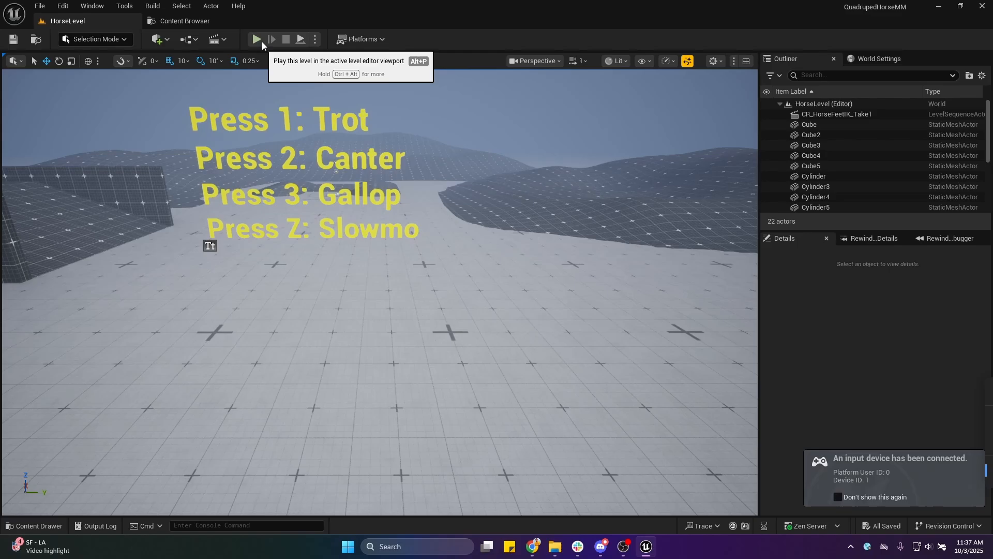
{"action": "left_click", "coordinate": [256, 38]}
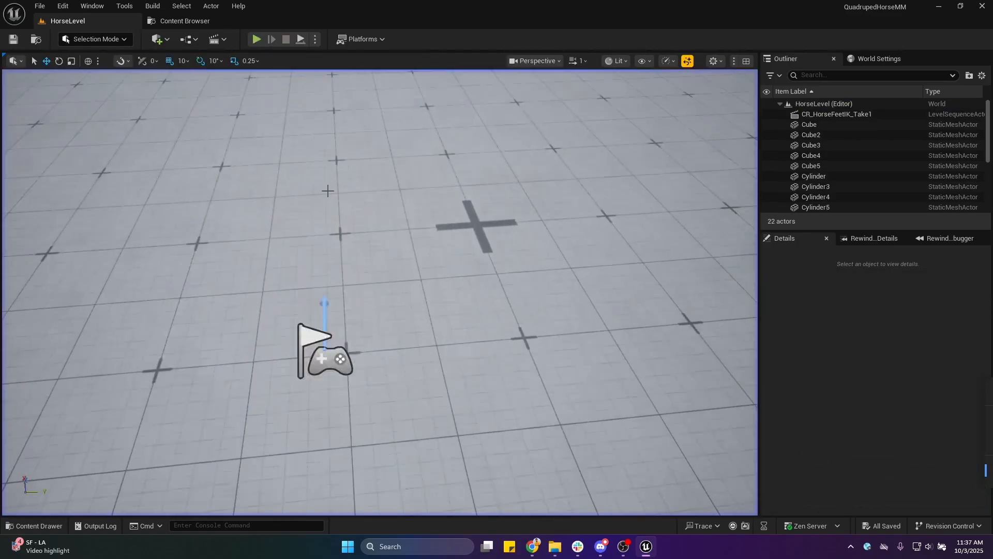
{"action": "left_click", "coordinate": [256, 40]}
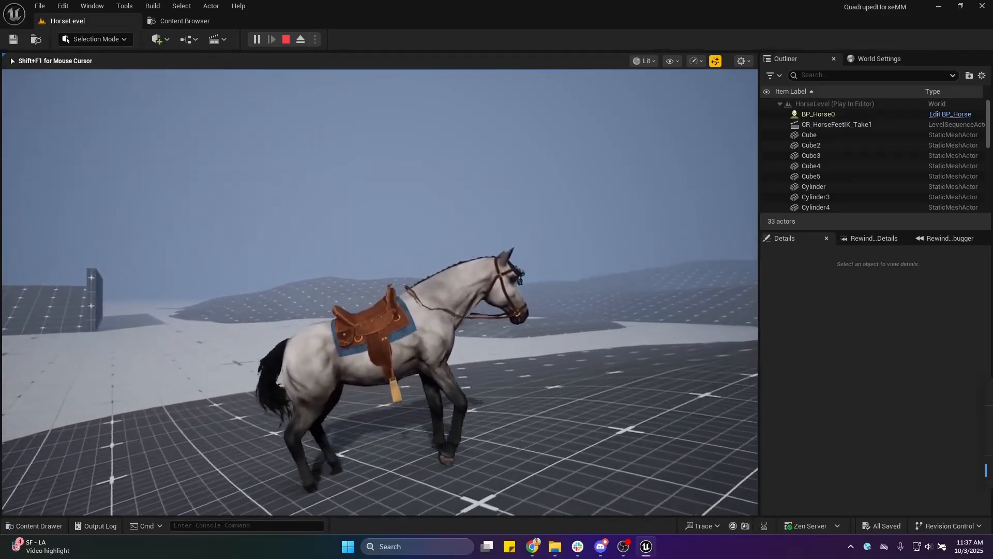
{"action": "left_click", "coordinate": [286, 38]}
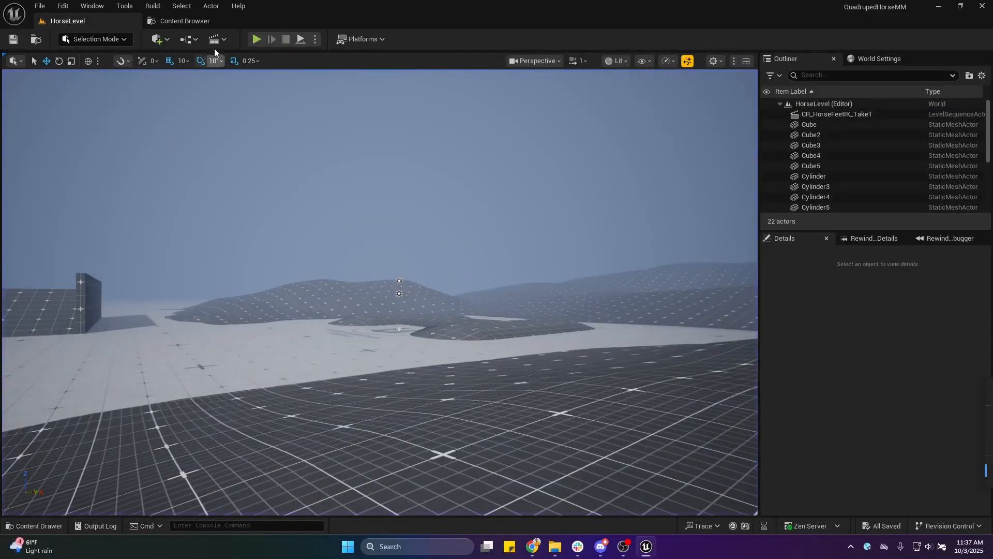
{"action": "left_click", "coordinate": [184, 21]}
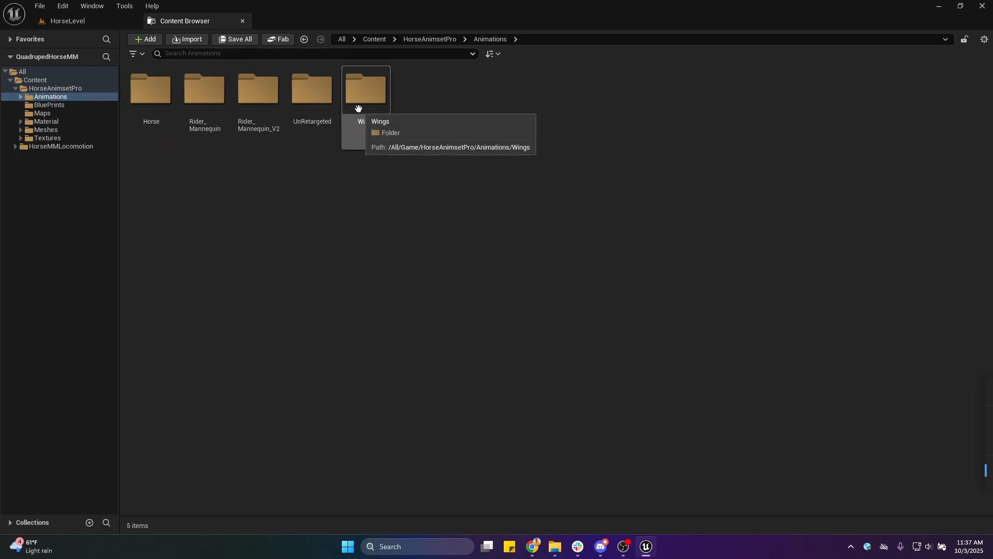
Step: Browse into the Horse animations RootMotion folder holding the 61 sequences
{"action": "double_click", "coordinate": [151, 88]}
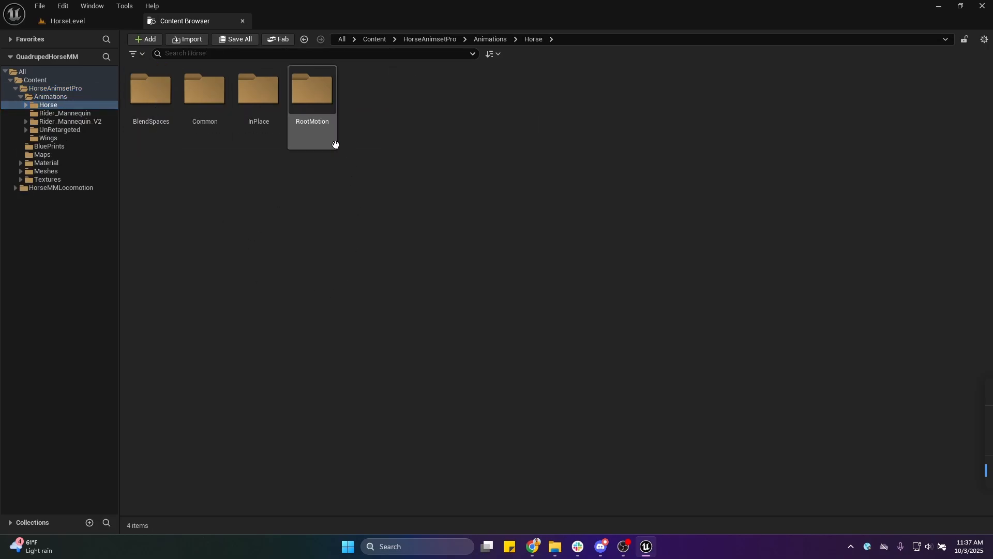
{"action": "mouse_move", "coordinate": [311, 144]}
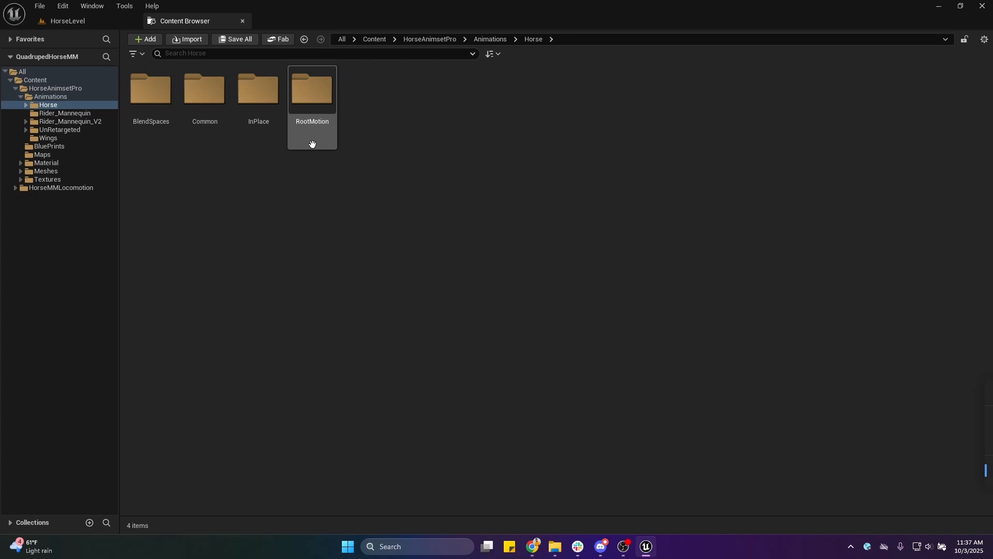
{"action": "double_click", "coordinate": [311, 89]}
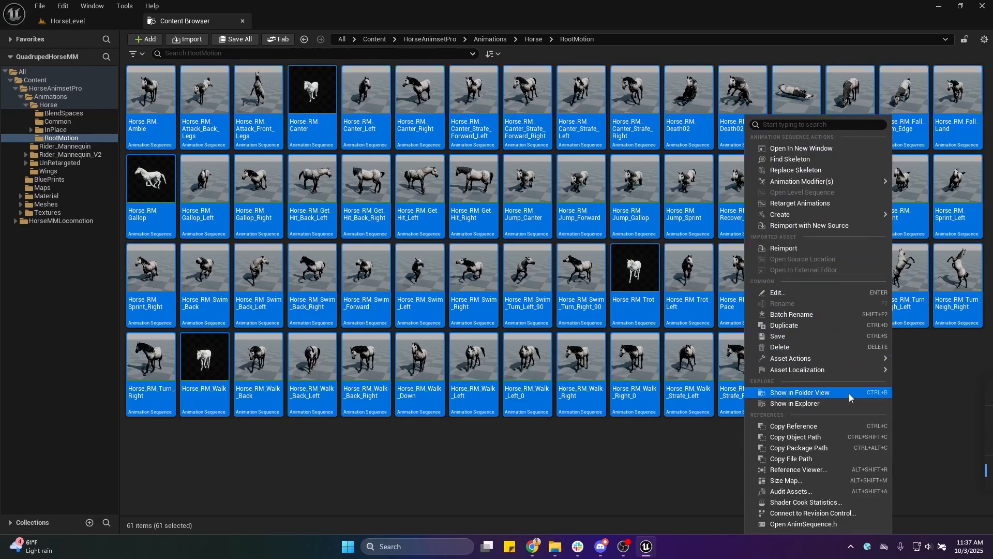
{"action": "mouse_move", "coordinate": [790, 358]}
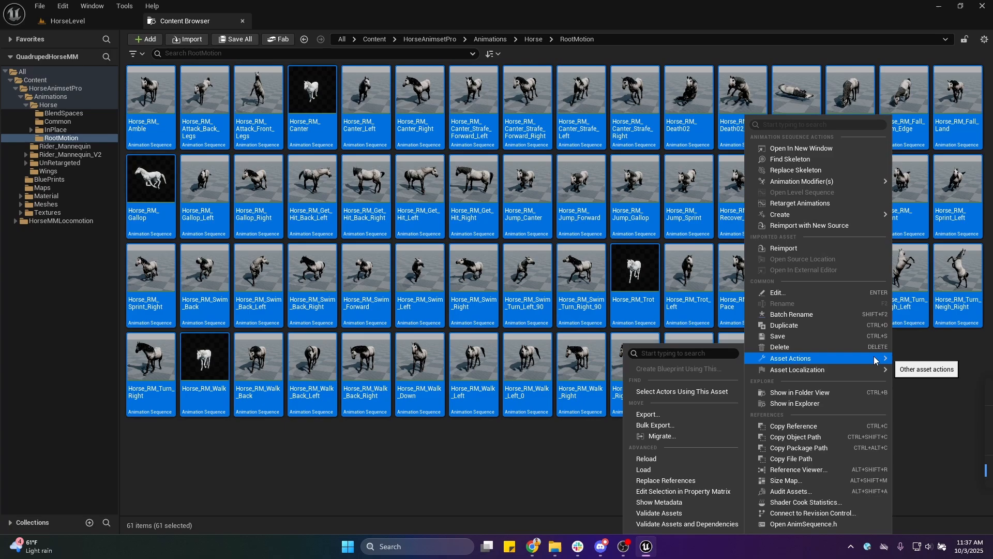
{"action": "mouse_move", "coordinate": [794, 425]}
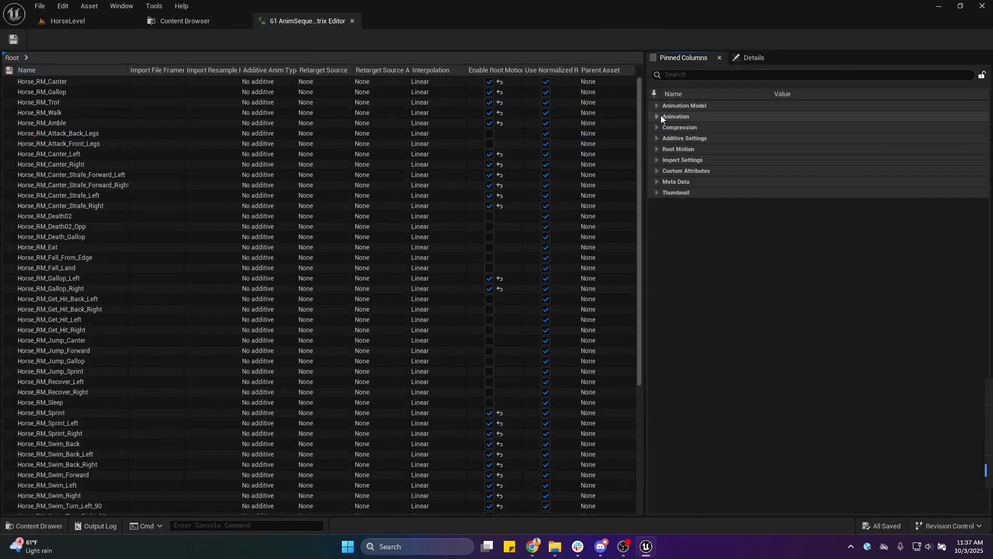
Step: Tick Loop and Enable Root Motion for all 61 animations in the Property Matrix, then close it
{"action": "left_click", "coordinate": [657, 117]}
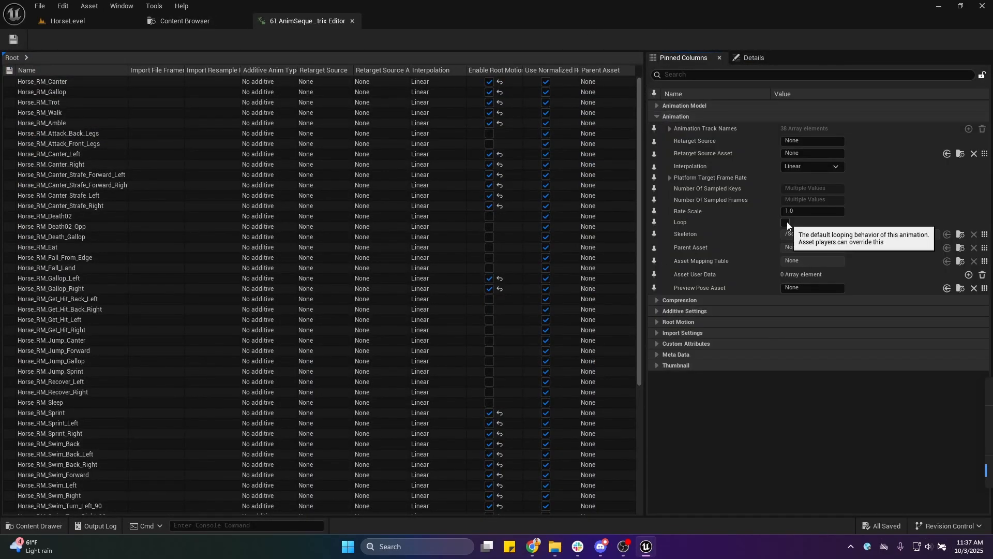
{"action": "left_click", "coordinate": [785, 223]}
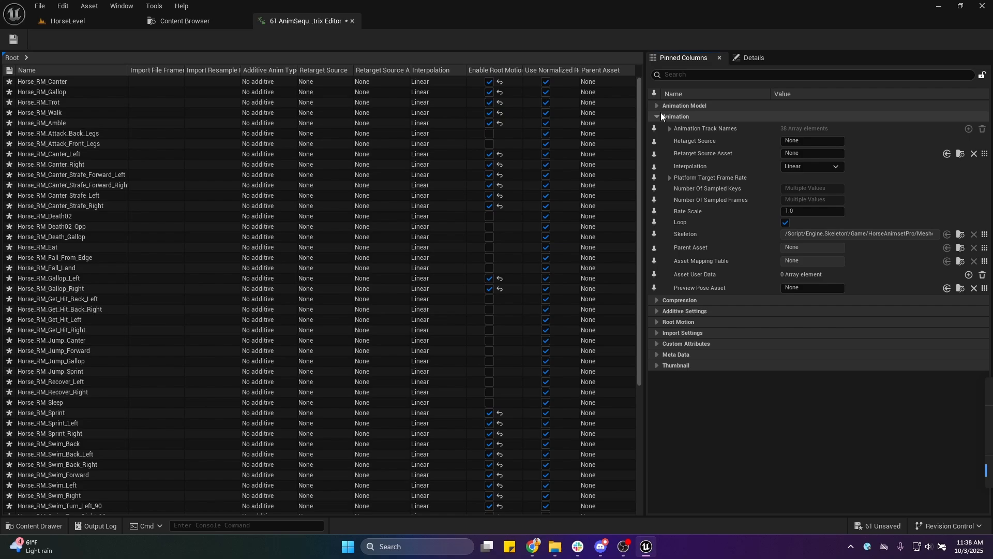
{"action": "left_click", "coordinate": [657, 115]}
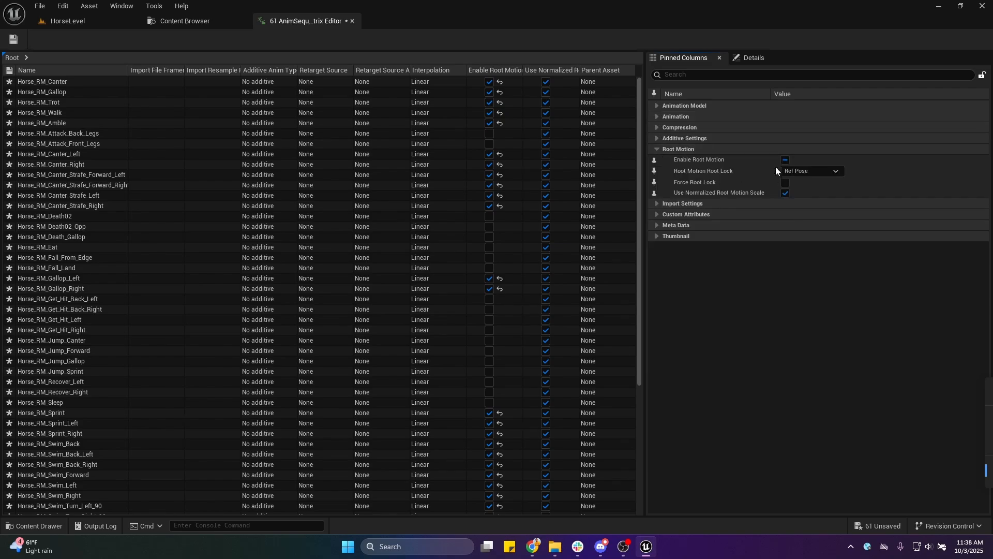
{"action": "left_click", "coordinate": [785, 160]}
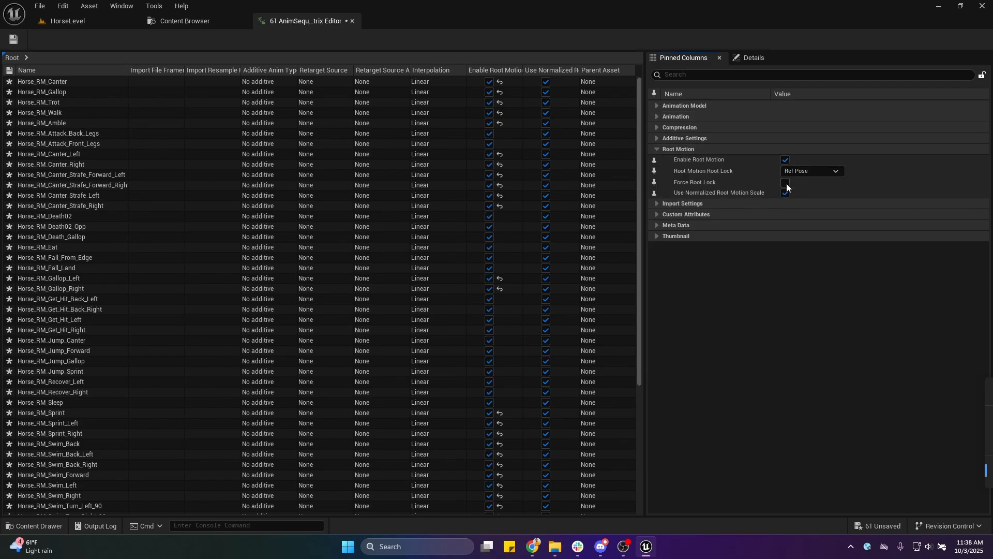
{"action": "left_click", "coordinate": [785, 183]}
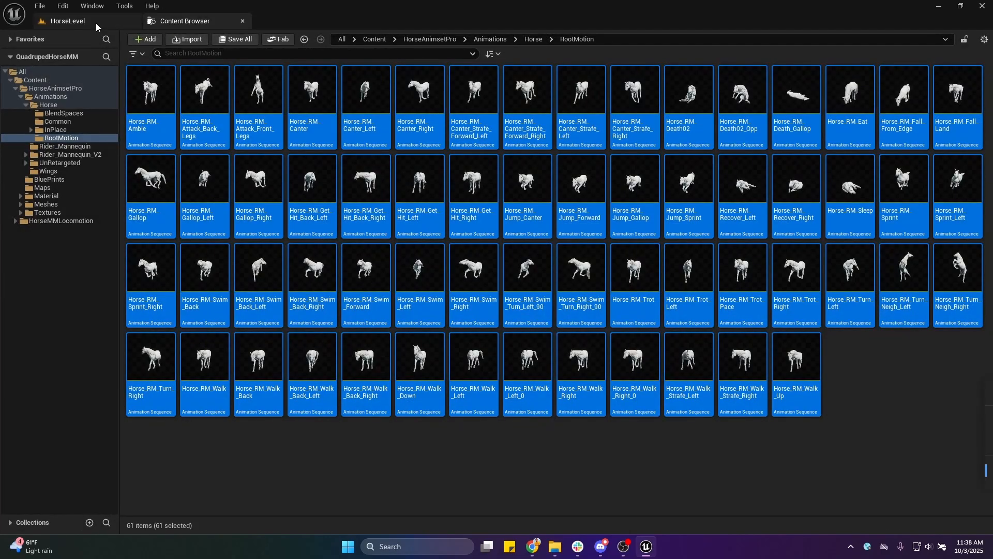
Step: Return to HorseLevel and play-test the saddled horse's locomotion, then stop
{"action": "left_click", "coordinate": [68, 20]}
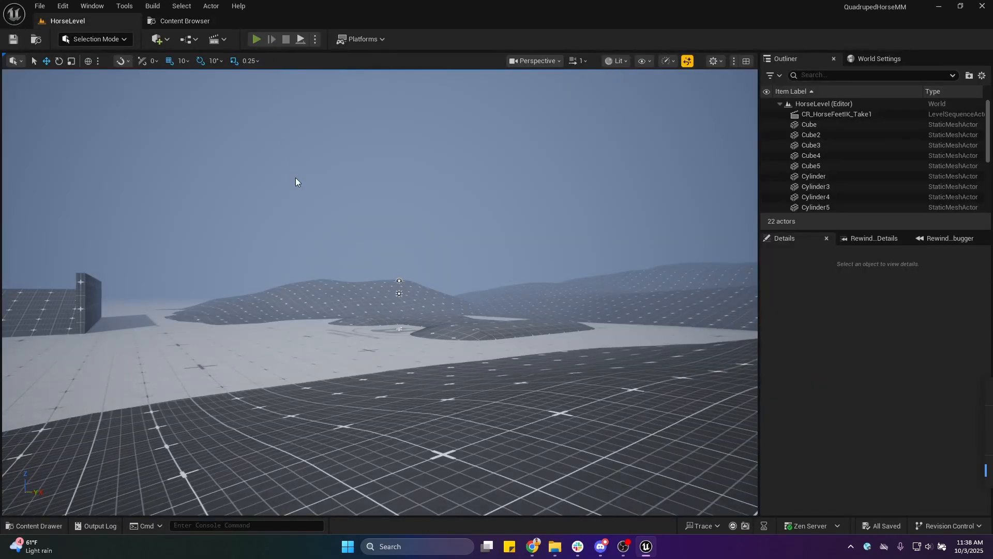
{"action": "left_click", "coordinate": [256, 38]}
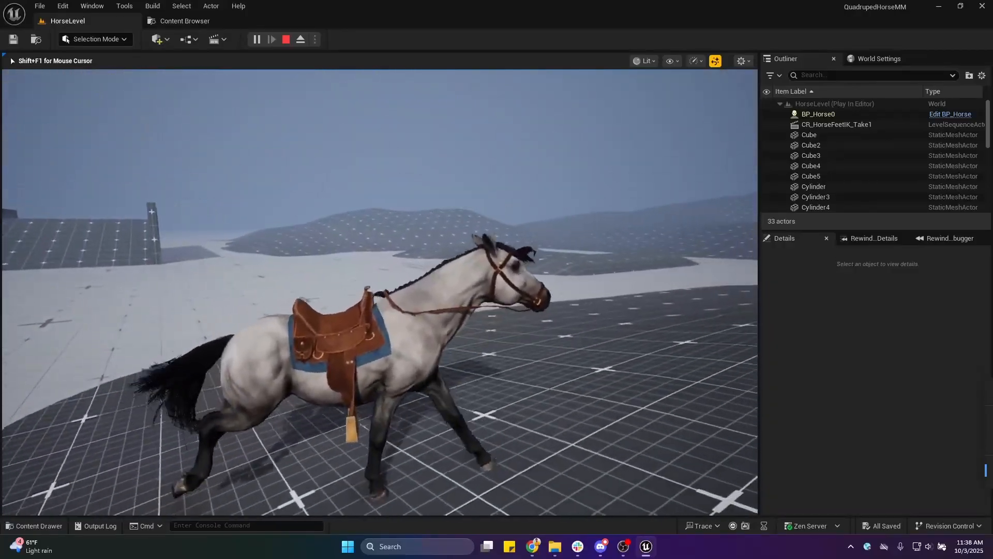
{"action": "left_click", "coordinate": [286, 39]}
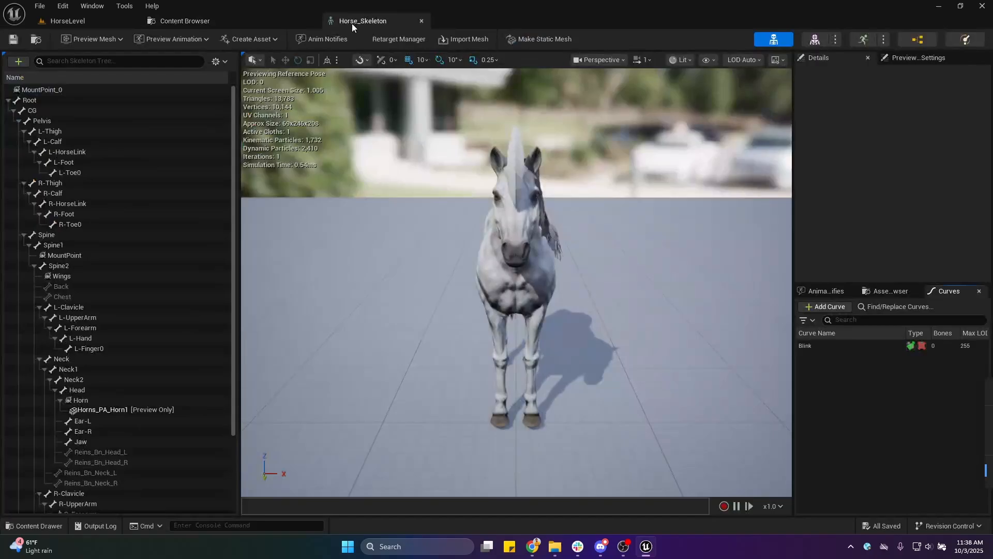
Step: Add Root virtual bones to L-Hand, R-Hand, L-Foot and R-Foot in Horse_Skeleton and save
{"action": "right_click", "coordinate": [28, 100]}
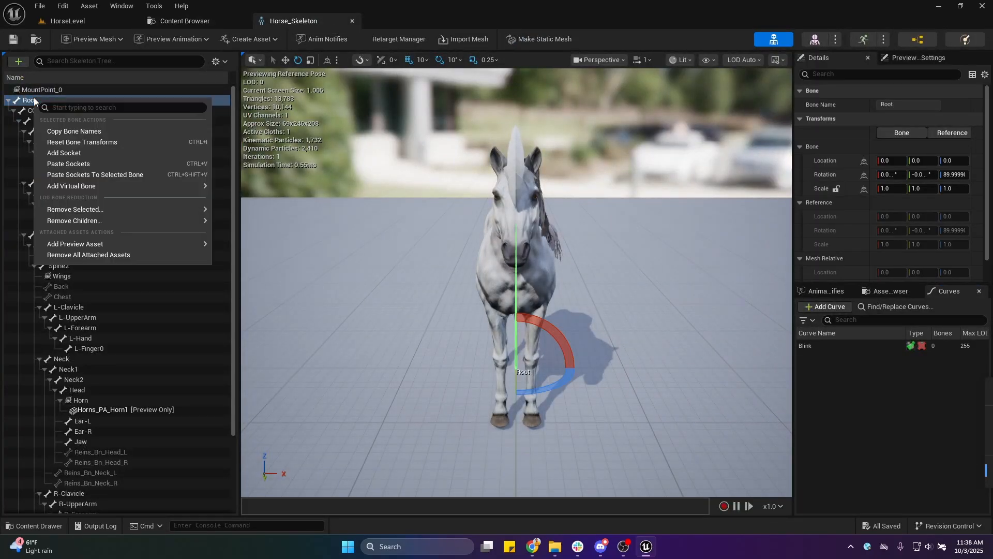
{"action": "mouse_move", "coordinate": [29, 101]}
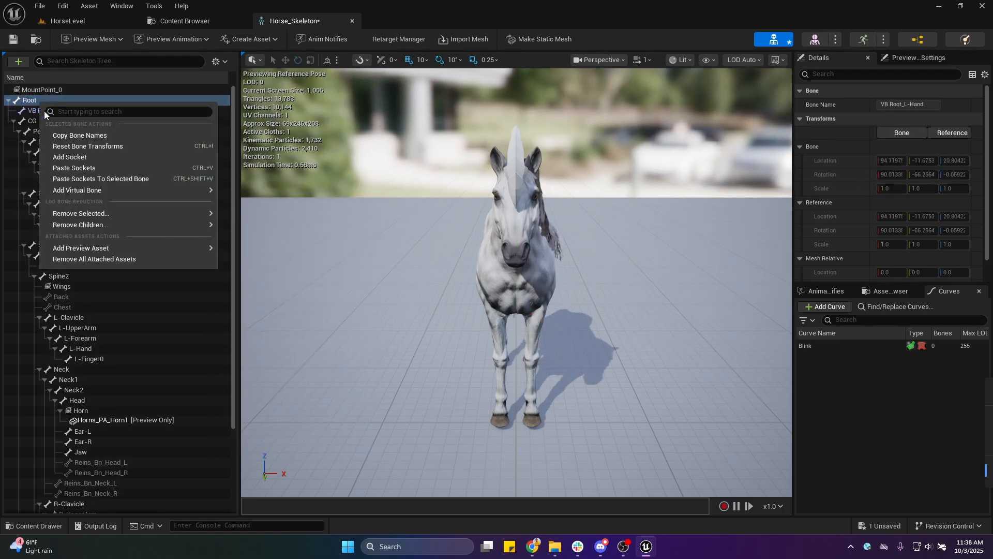
{"action": "left_click", "coordinate": [77, 190]}
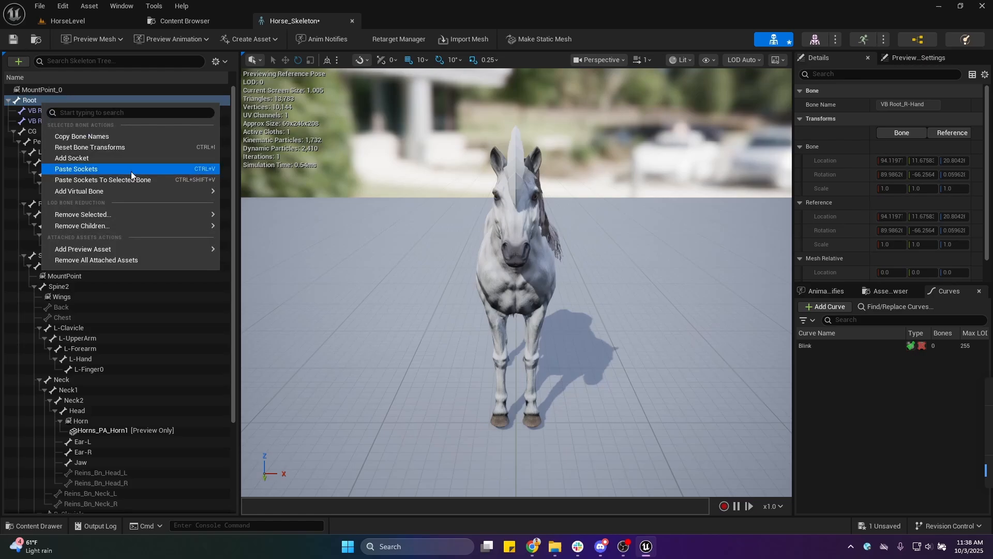
{"action": "mouse_move", "coordinate": [79, 190]}
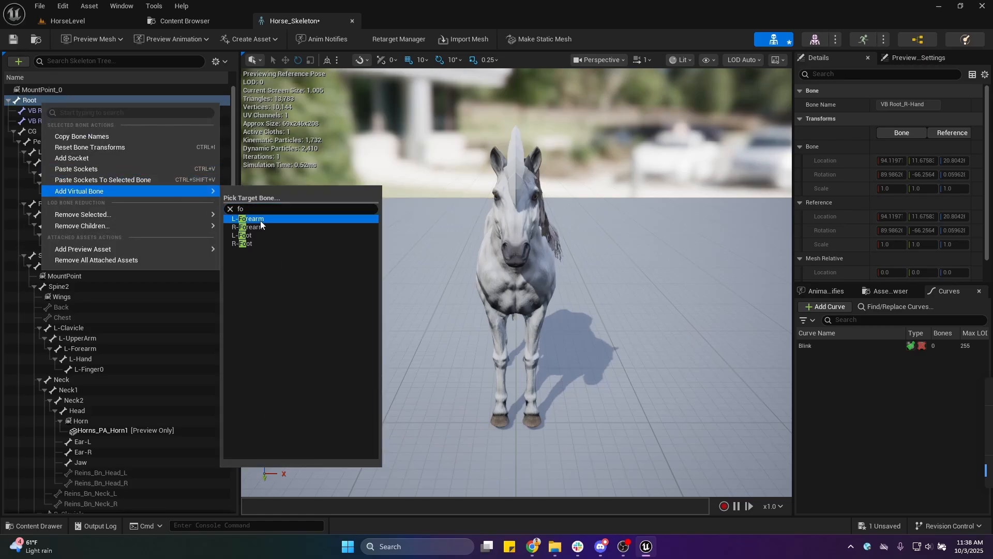
{"action": "left_click", "coordinate": [248, 219]}
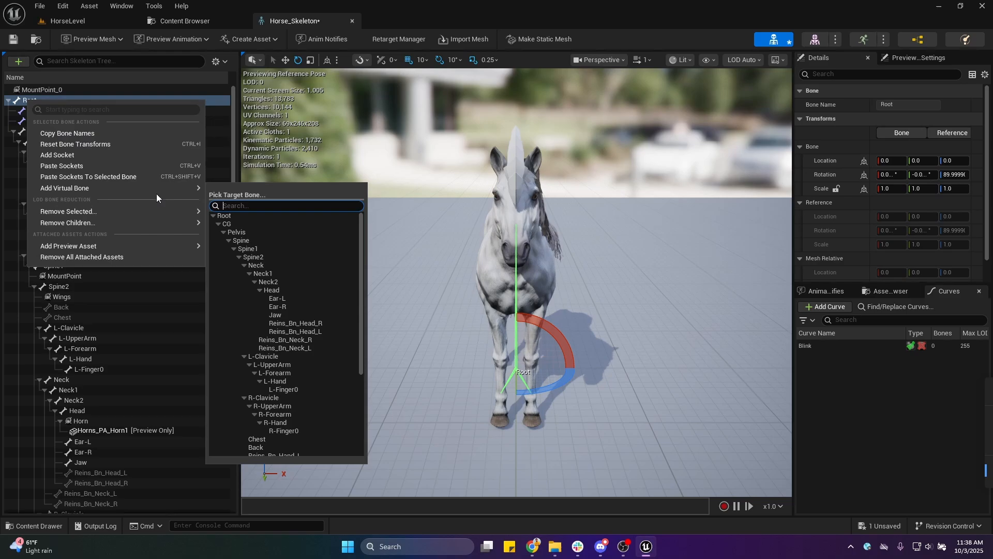
{"action": "type", "text": "foo"}
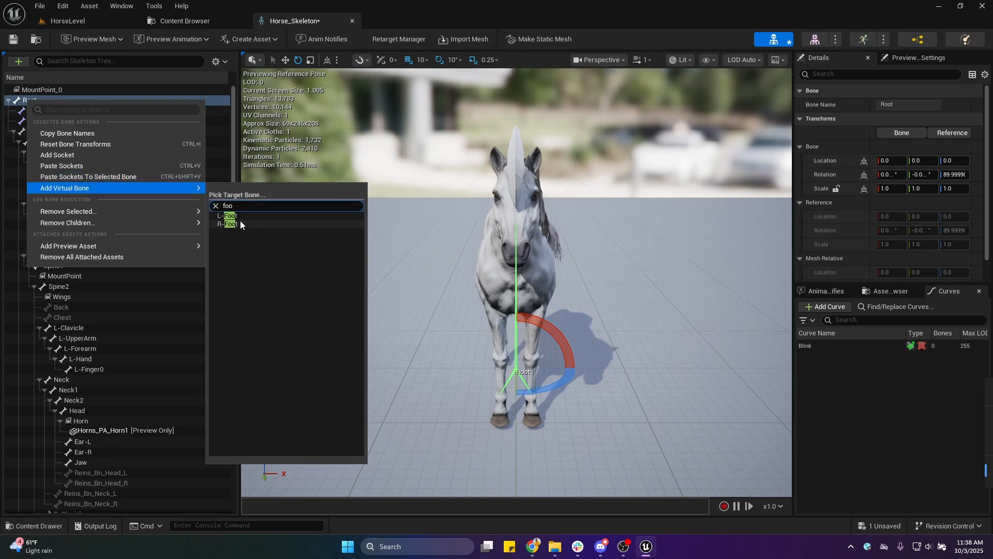
{"action": "left_click", "coordinate": [231, 215]}
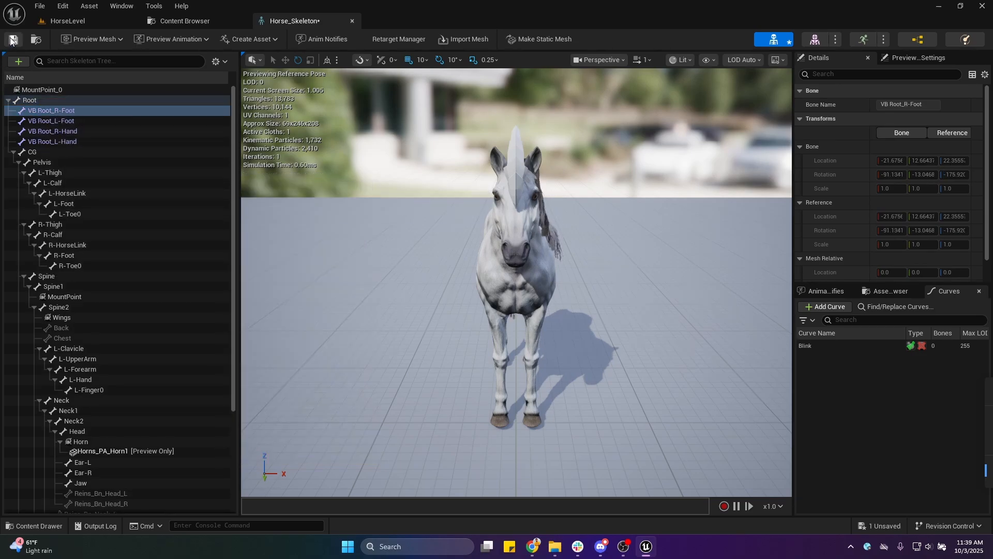
{"action": "left_click", "coordinate": [43, 162]}
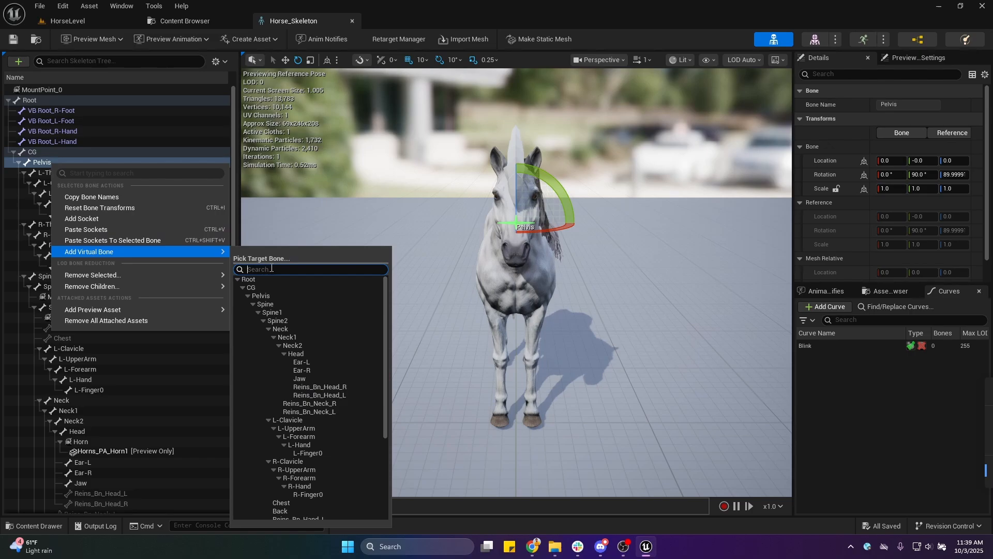
Step: Add Pelvis virtual bones to the horse's hand and foot bones
{"action": "type", "text": "ha"}
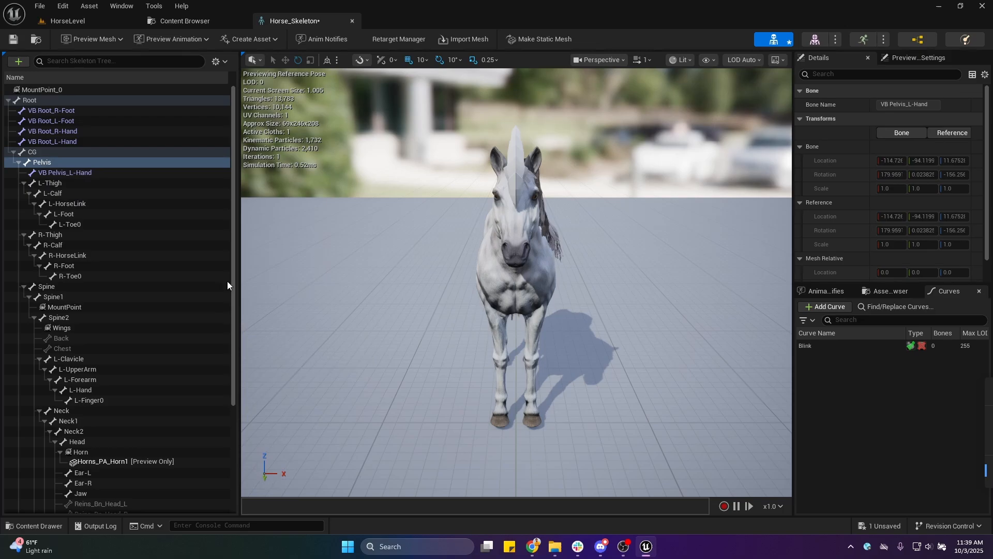
{"action": "right_click", "coordinate": [42, 162]}
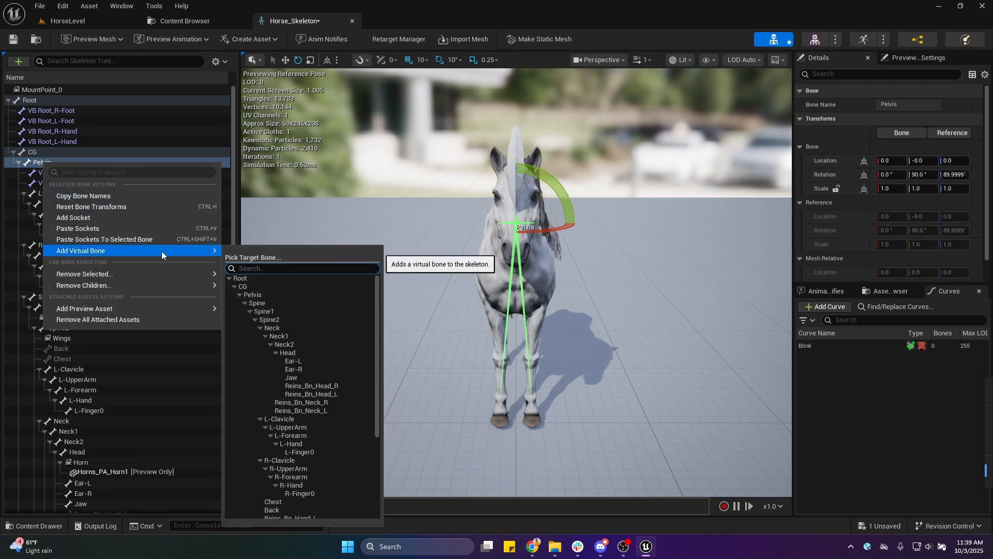
{"action": "type", "text": "foo"}
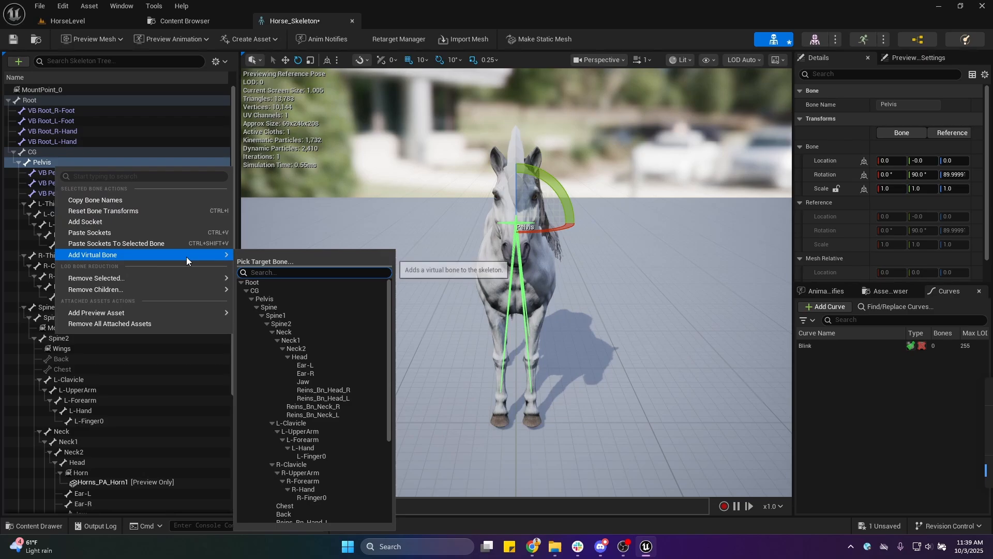
{"action": "type", "text": "foo"}
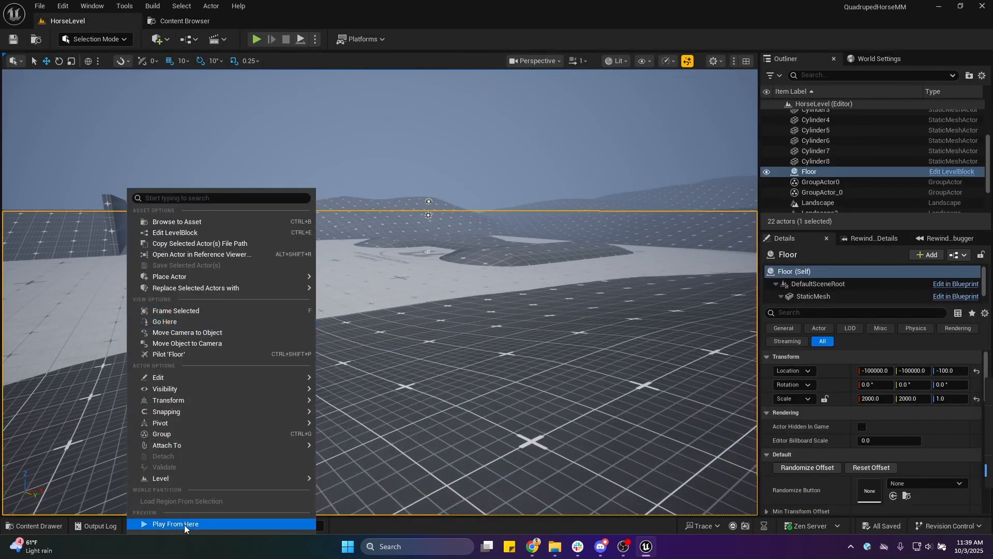
Step: Play HorseLevel from a spot on the Floor and watch the horse walk
{"action": "left_click", "coordinate": [175, 523]}
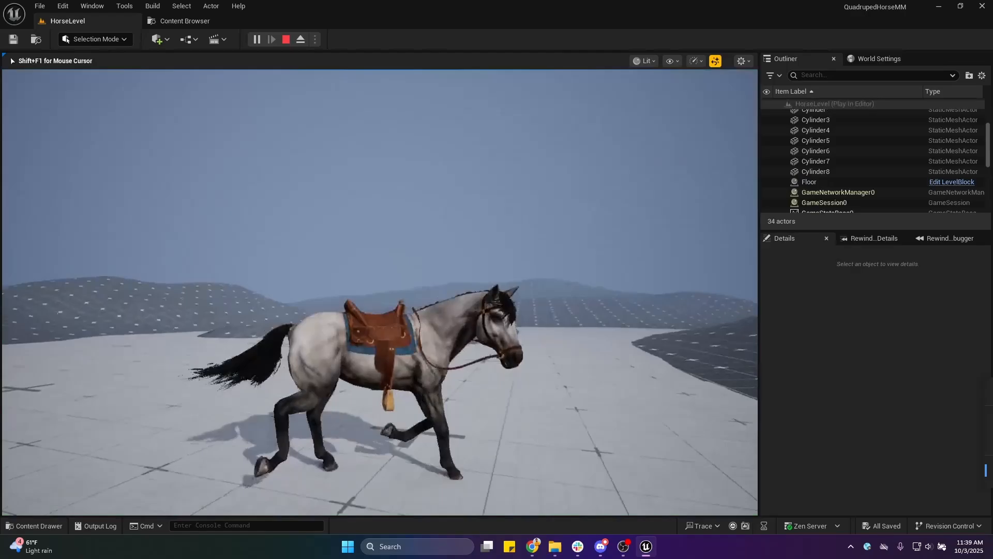